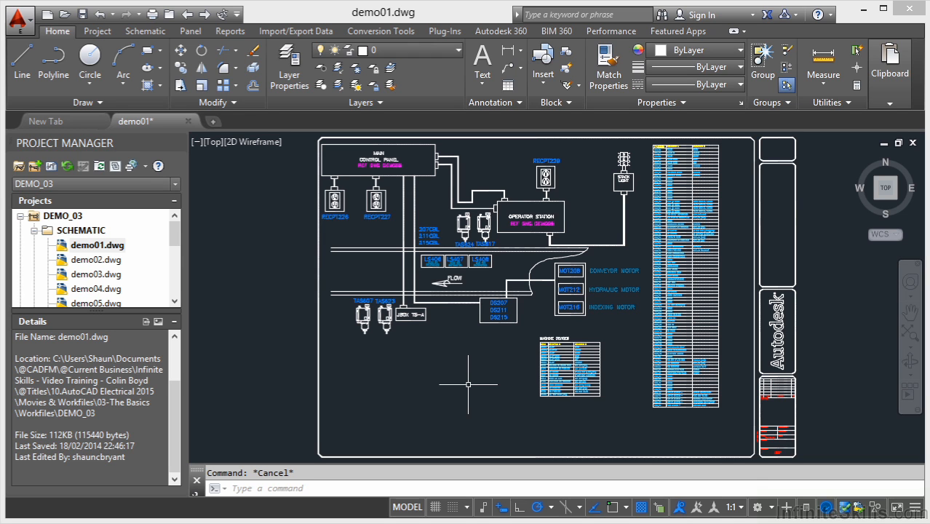
{"action": "mouse_move", "coordinate": [360, 450]}
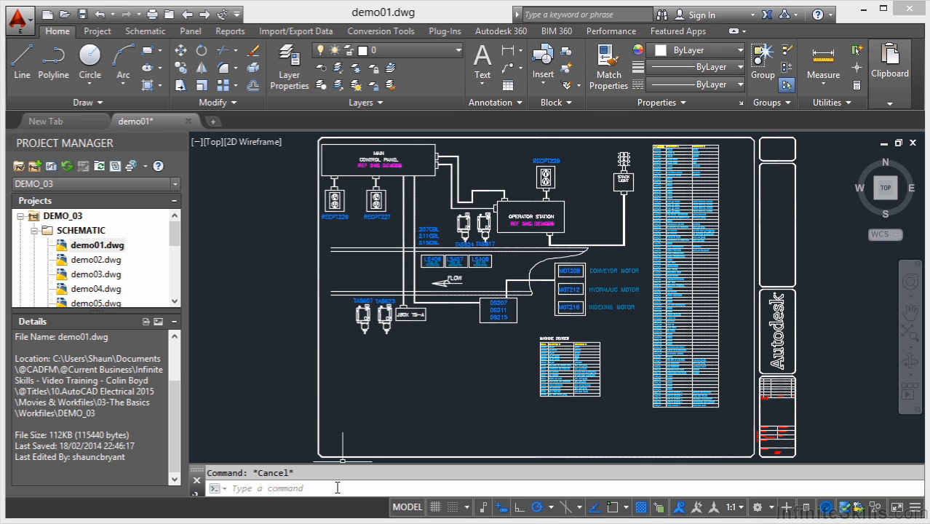
{"action": "mouse_move", "coordinate": [316, 332]}
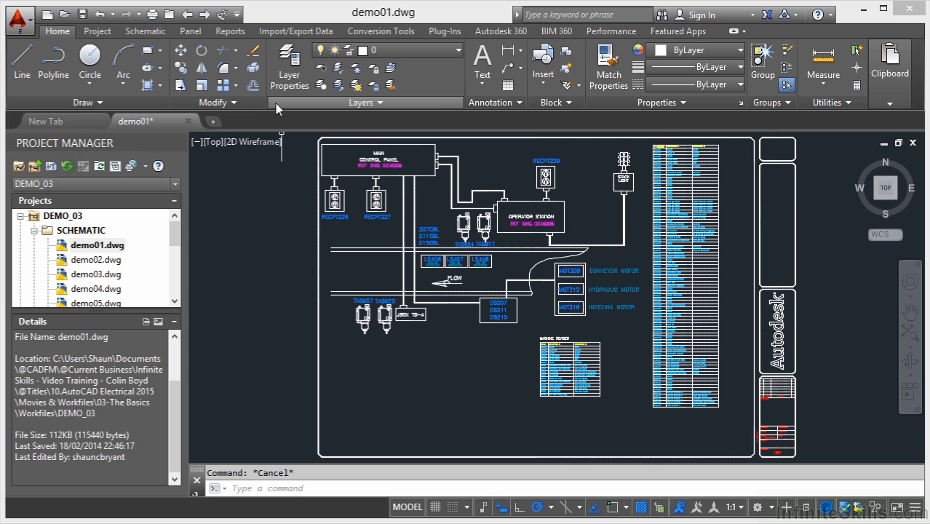
{"action": "mouse_move", "coordinate": [284, 172]}
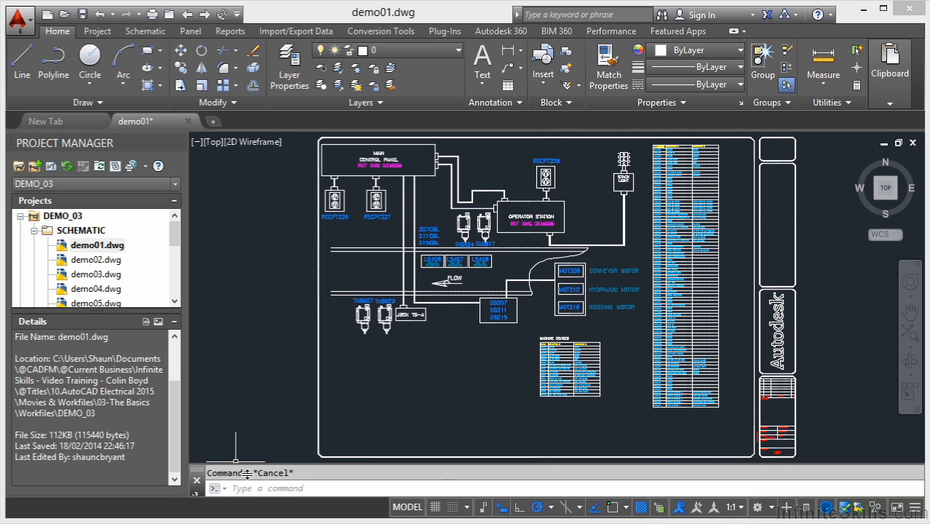
{"action": "mouse_move", "coordinate": [251, 435]}
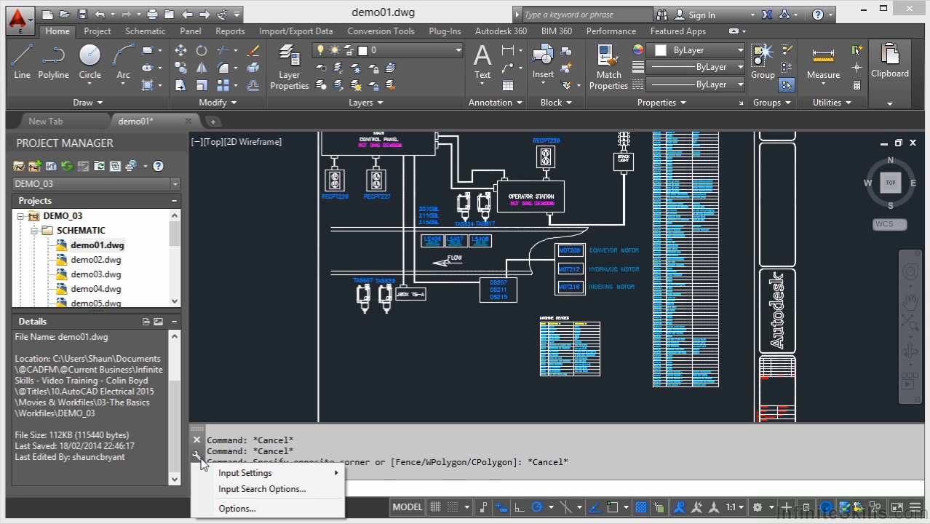
- Open the command line settings list and choose Input Search Options
{"action": "left_click", "coordinate": [246, 472]}
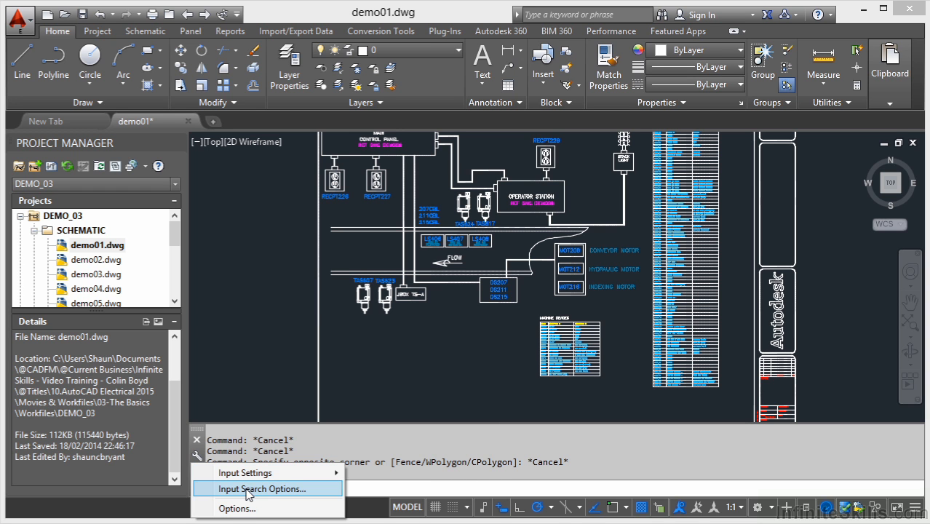
{"action": "left_click", "coordinate": [260, 488]}
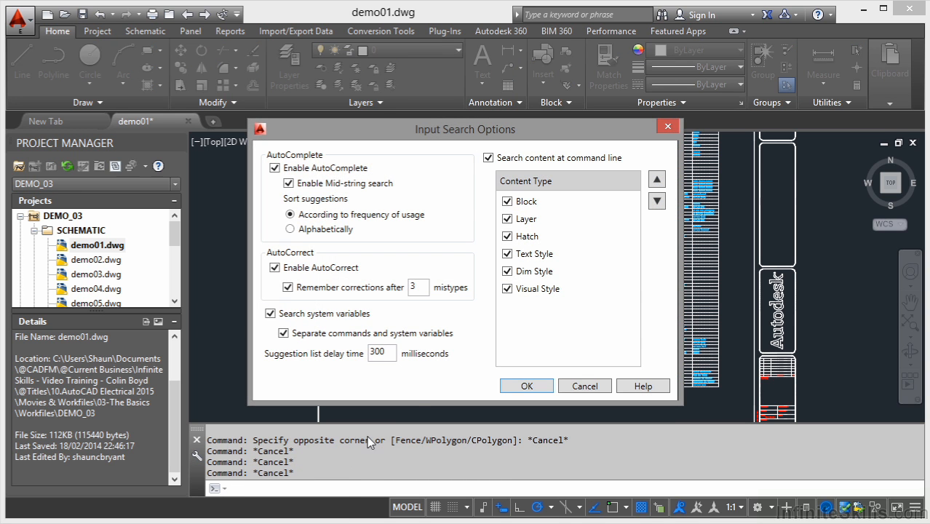
{"action": "mouse_move", "coordinate": [432, 329]}
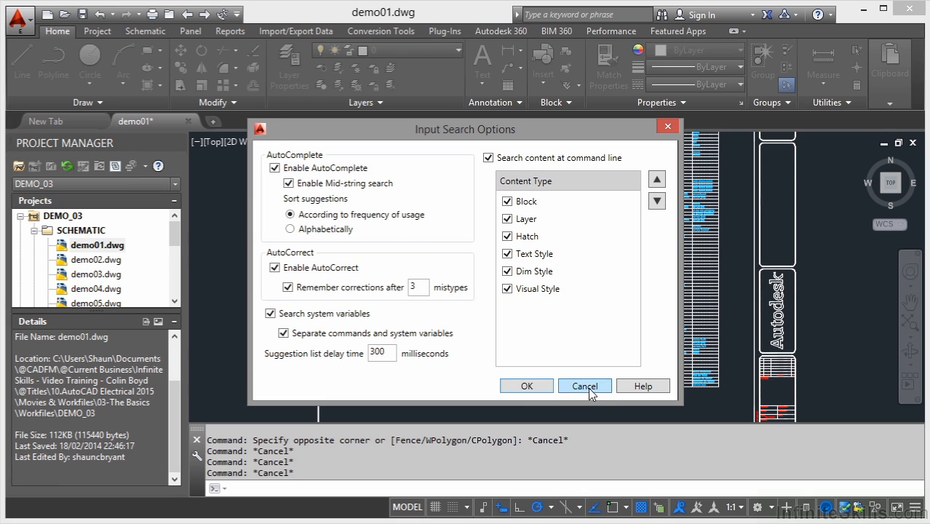
- Cancel the Input Search Options dialog, leaving AutoComplete and AutoCorrect settings unchanged
{"action": "left_click", "coordinate": [585, 386]}
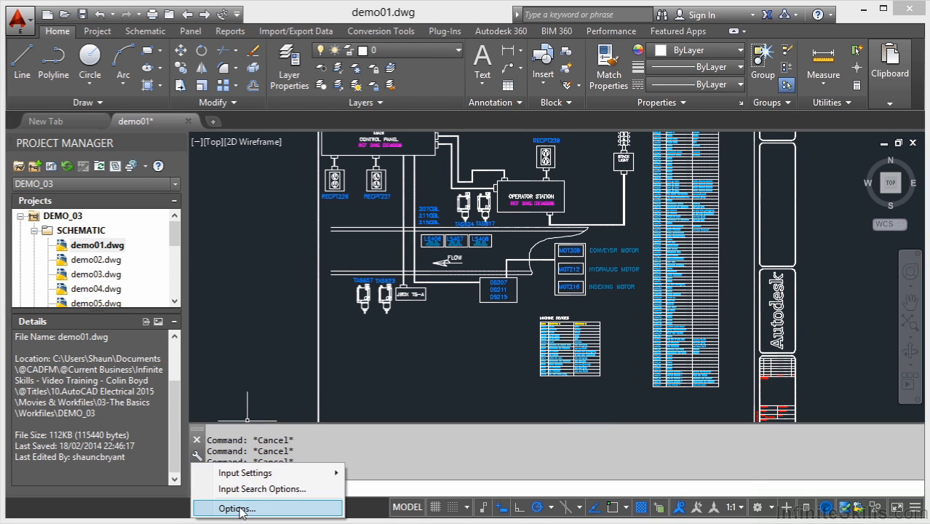
- Choose Options... from the command line settings list to show the Display settings
{"action": "left_click", "coordinate": [235, 508]}
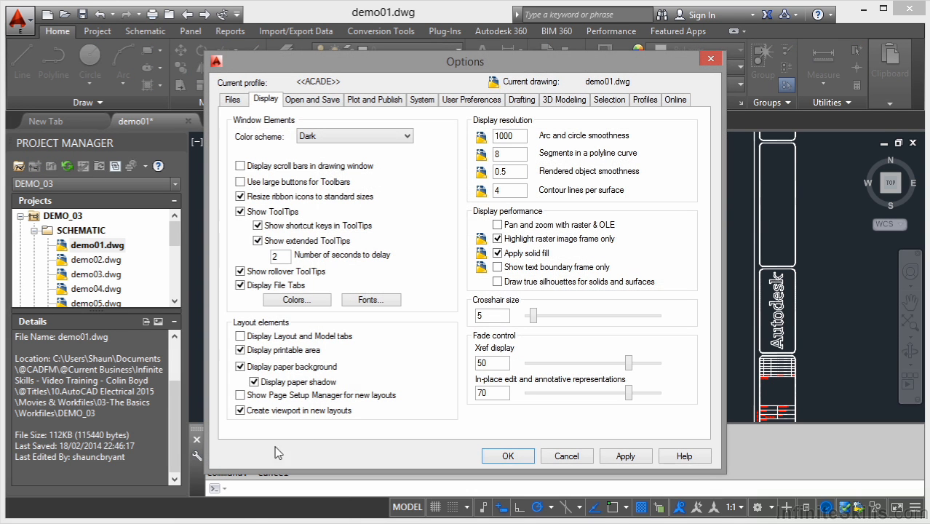
{"action": "mouse_move", "coordinate": [425, 312]}
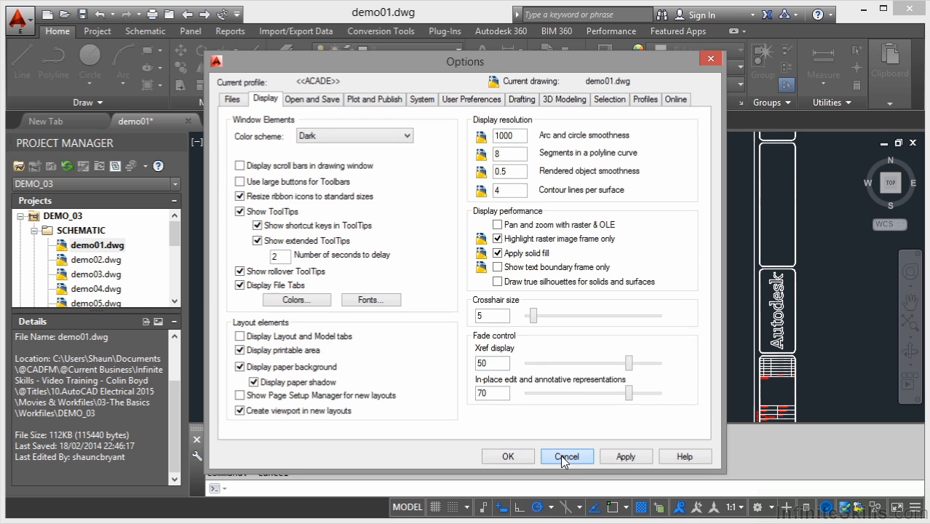
- Cancel the Options dialog without applying changes, returning to the schematic
{"action": "left_click", "coordinate": [567, 457]}
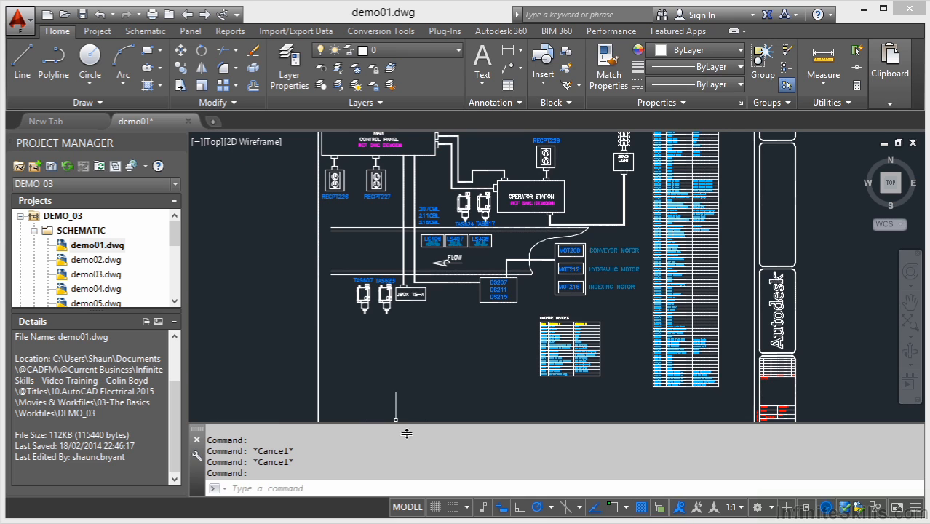
{"action": "mouse_move", "coordinate": [391, 459]}
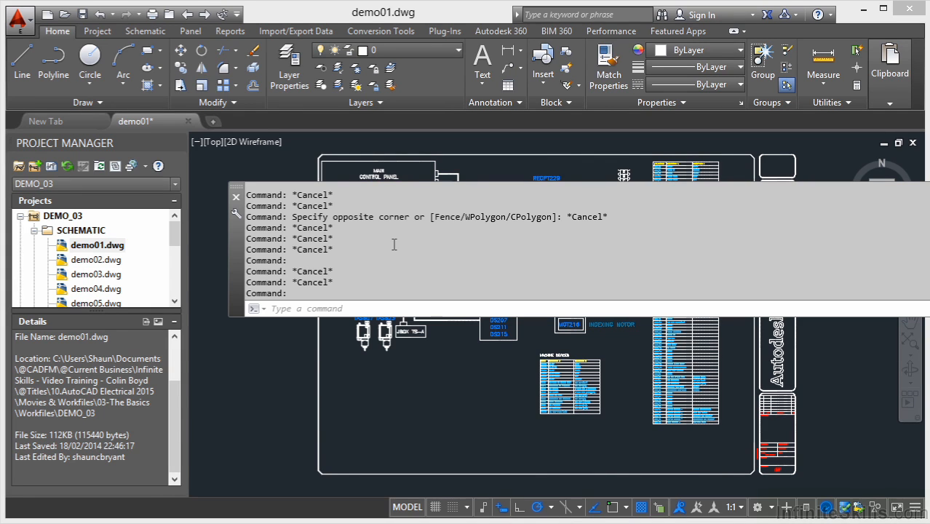
{"action": "mouse_move", "coordinate": [390, 248]}
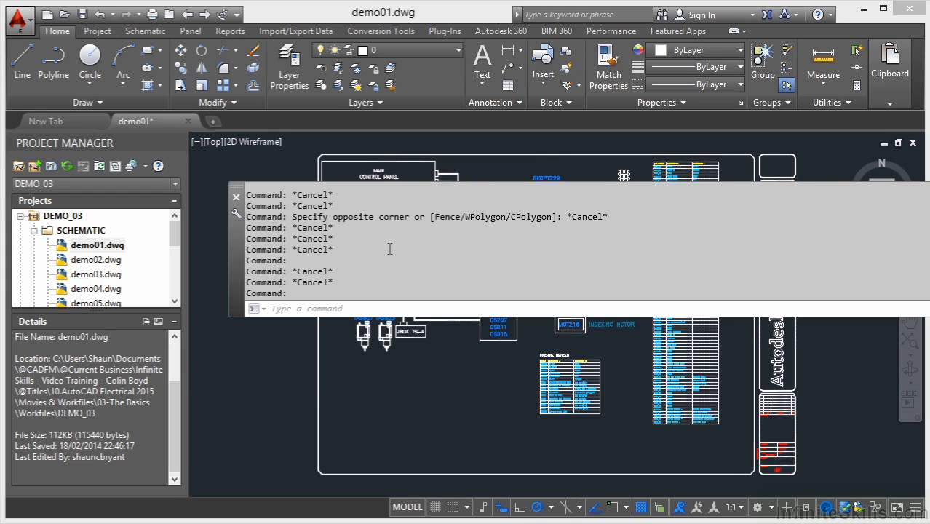